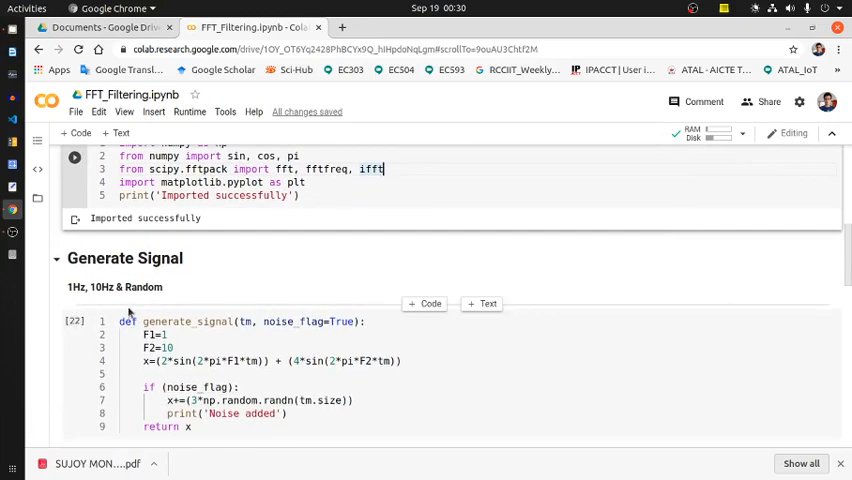
Review the generate_signal function: its 1 Hz, 10 Hz and random components and the noise_flag condition.
scroll("down", 3)
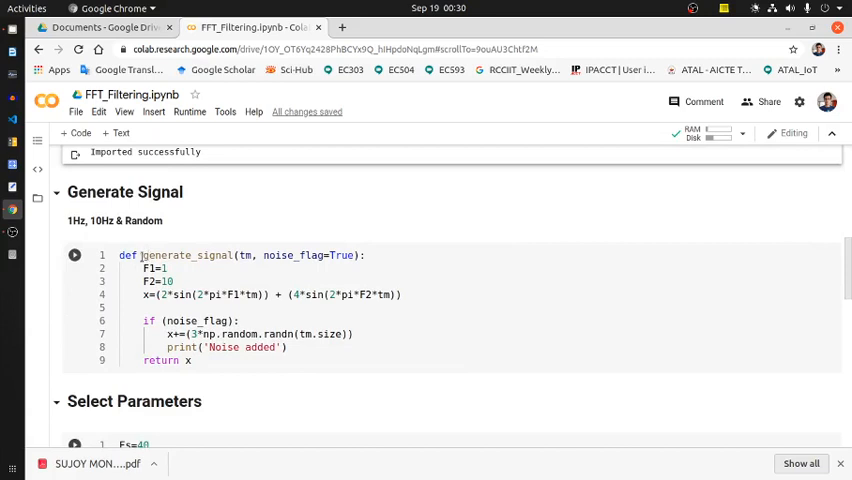
double_click(175, 255)
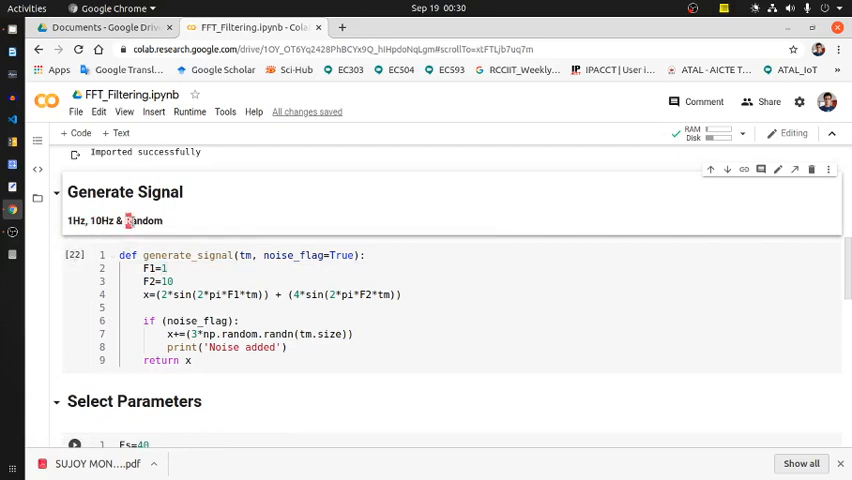
left_click(240, 320)
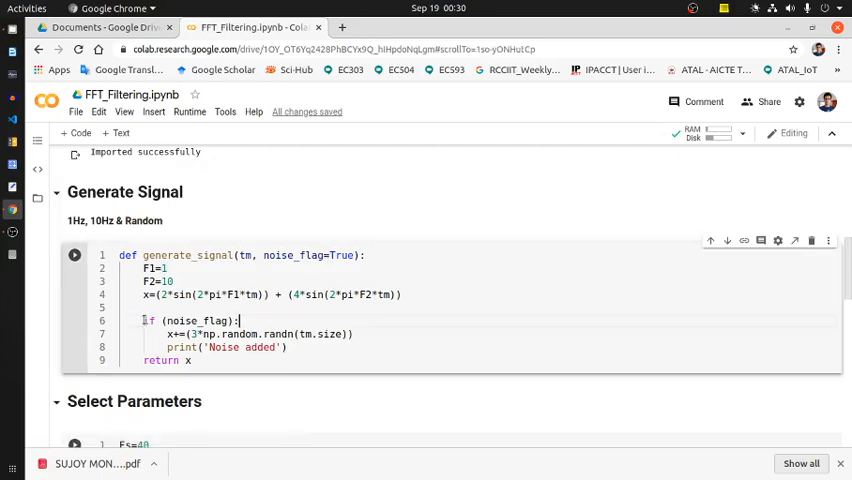
left_click_drag(145, 320, 192, 360)
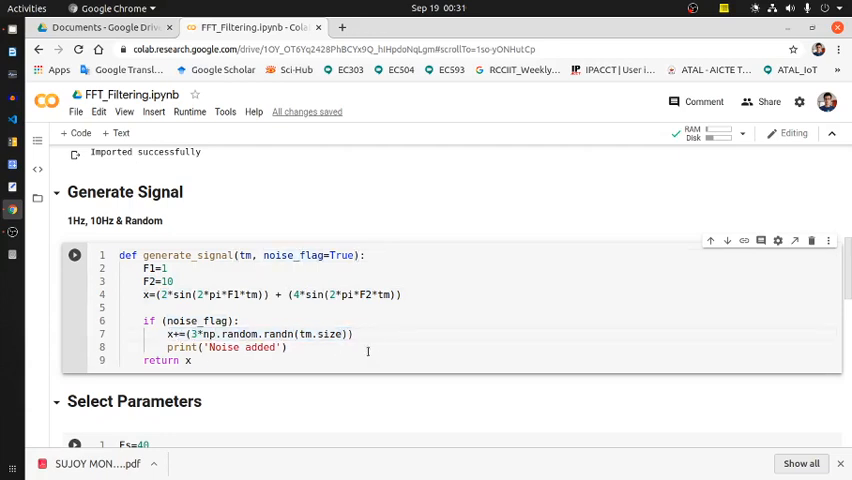
Move to the Select Parameters cell and inspect the Tw variable behind the 12.8 sec signal.
scroll("down", 3)
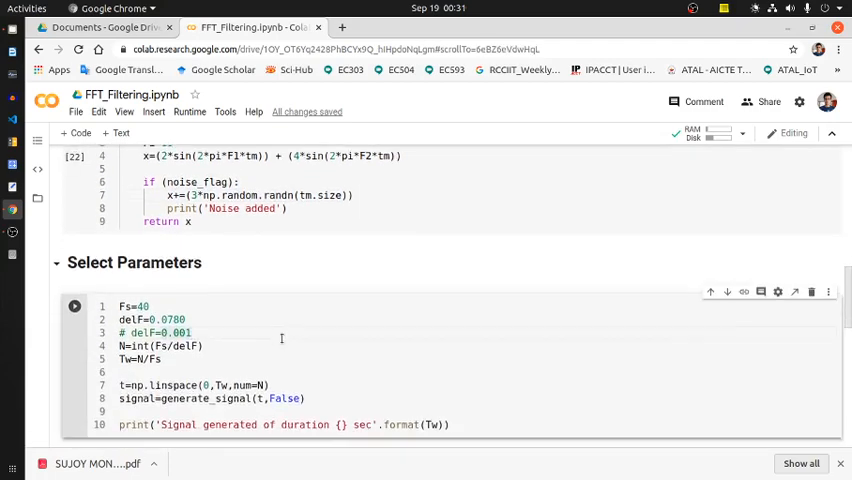
scroll("down", 3)
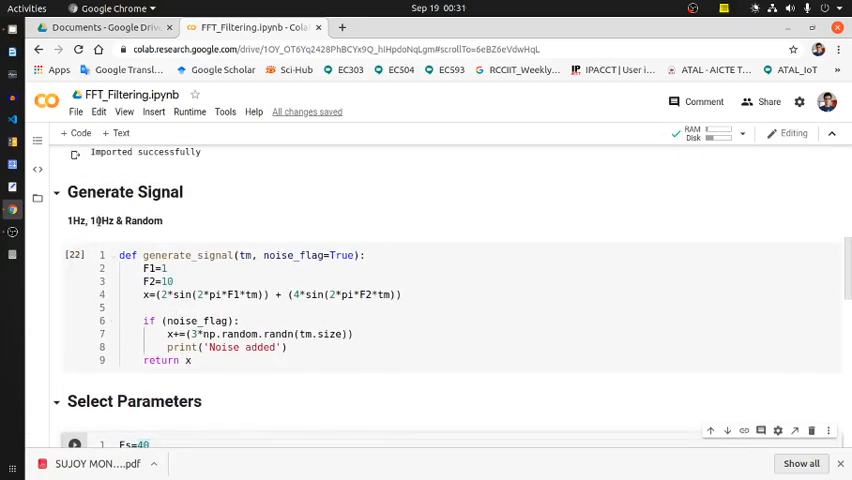
scroll("down", 3)
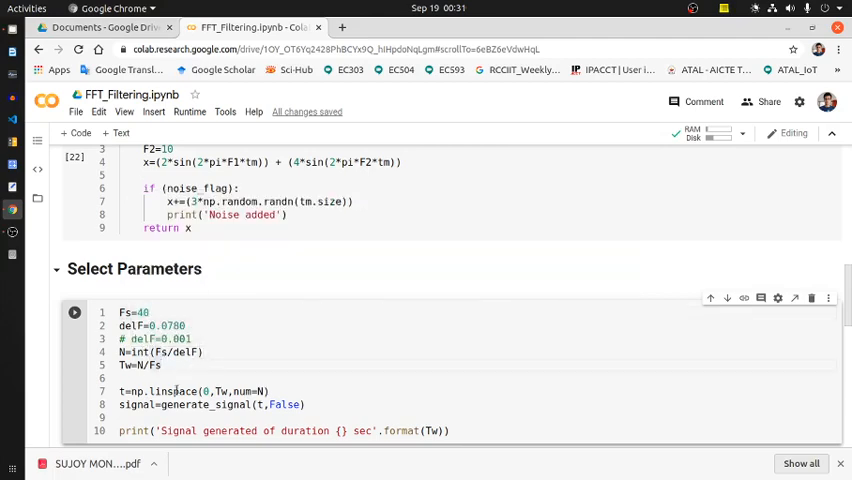
double_click(127, 365)
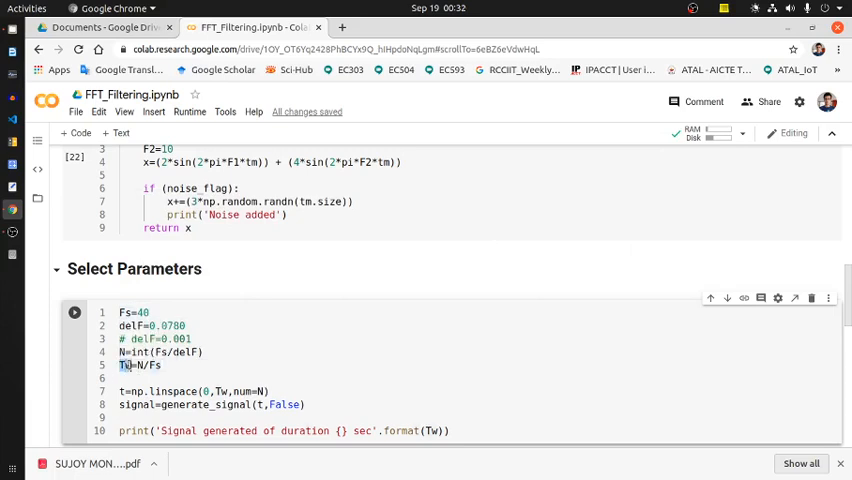
left_click(138, 365)
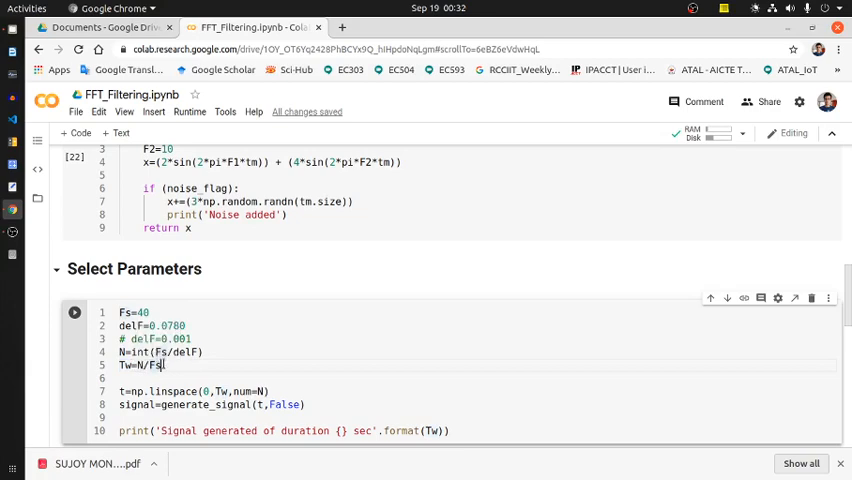
scroll("down", 3)
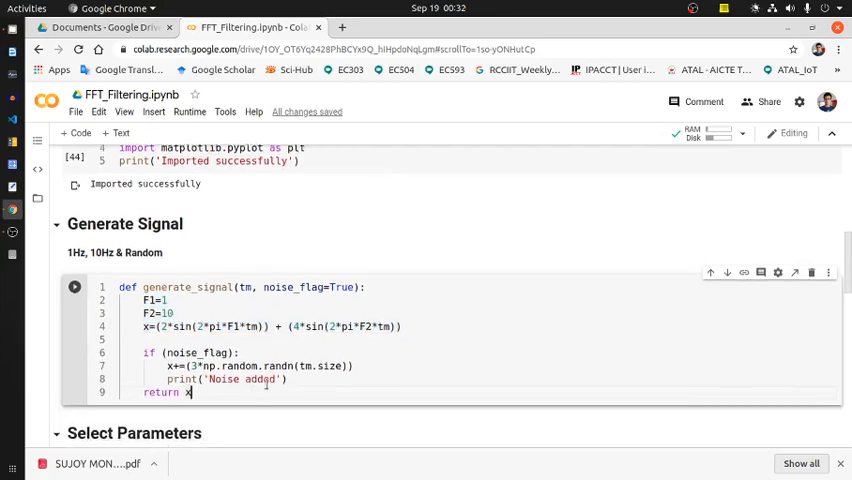
scroll("down", 3)
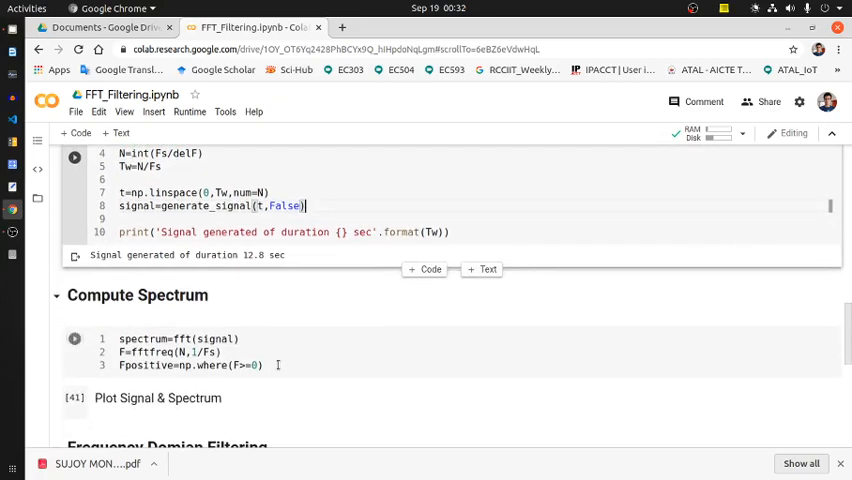
left_click(200, 338)
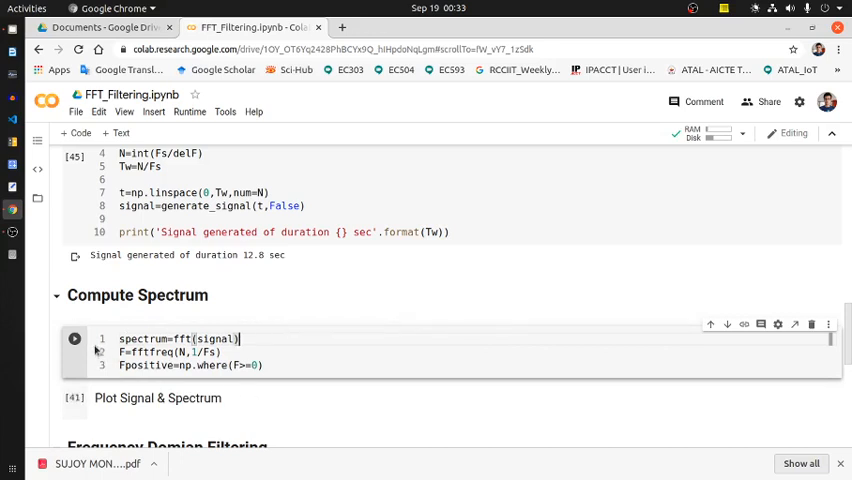
double_click(141, 338)
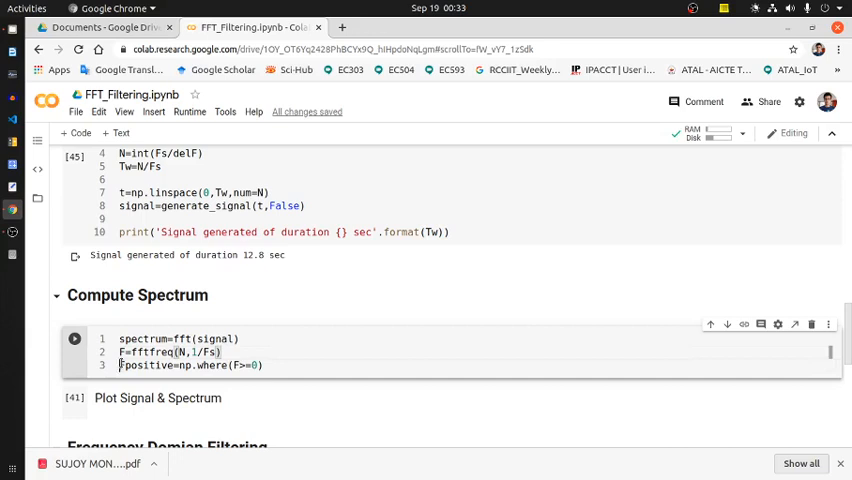
double_click(147, 365)
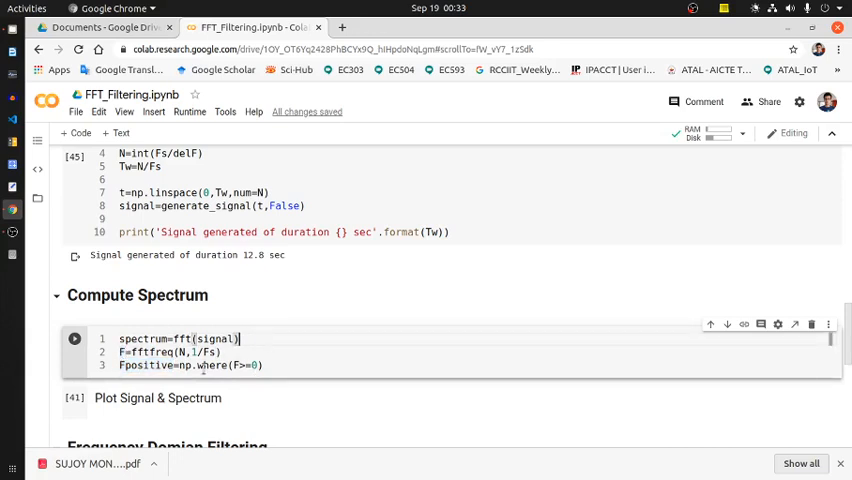
double_click(130, 365)
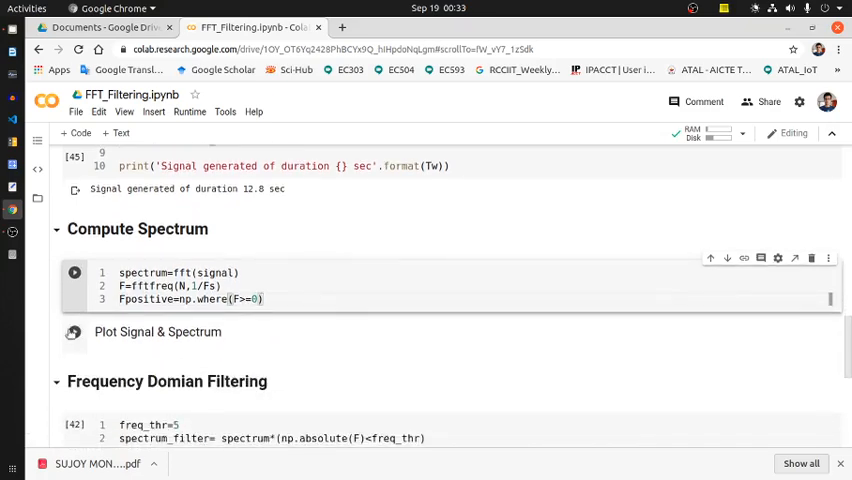
Run Compute Spectrum and Plot Signal & Spectrum, showing spectrum peaks at 1 Hz and 10 Hz.
left_click(74, 272)
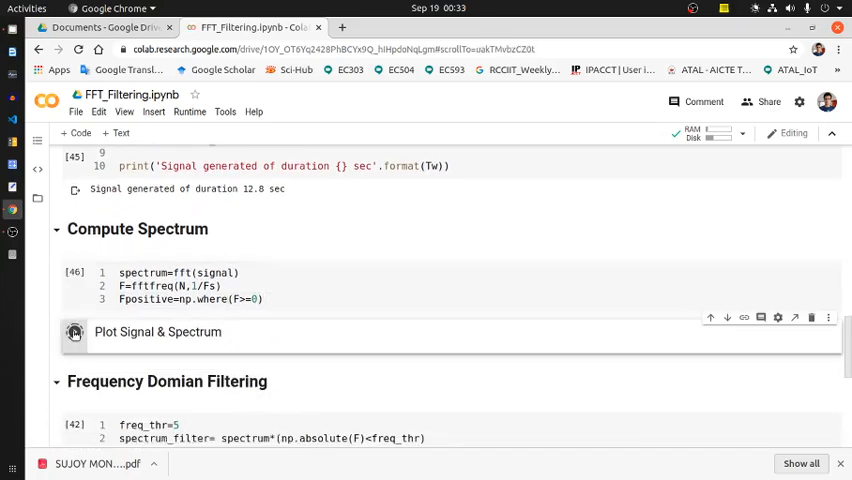
left_click(74, 332)
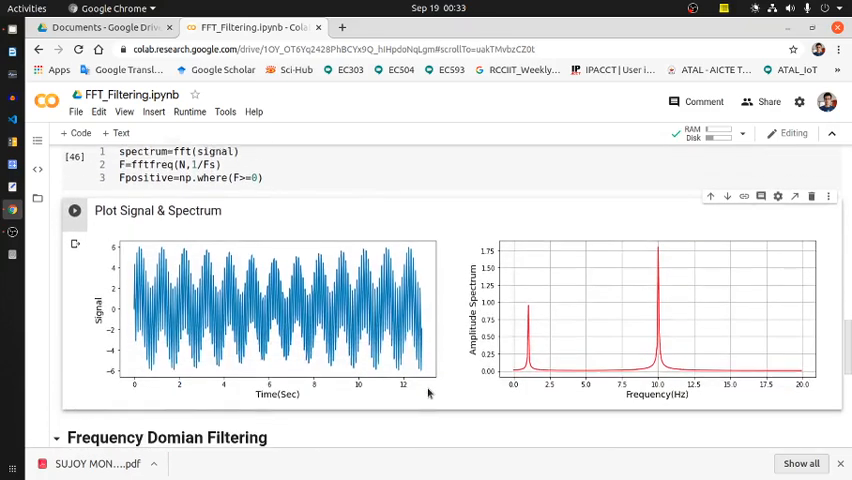
scroll("down", 3)
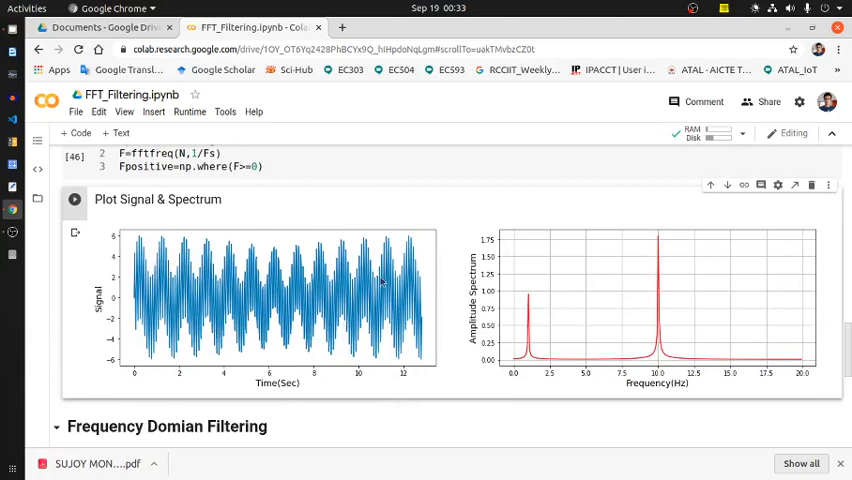
mouse_move(675, 370)
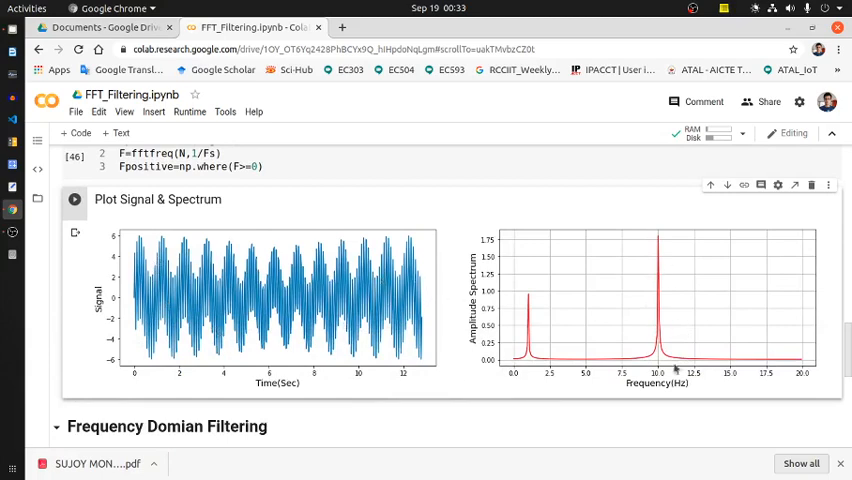
mouse_move(540, 308)
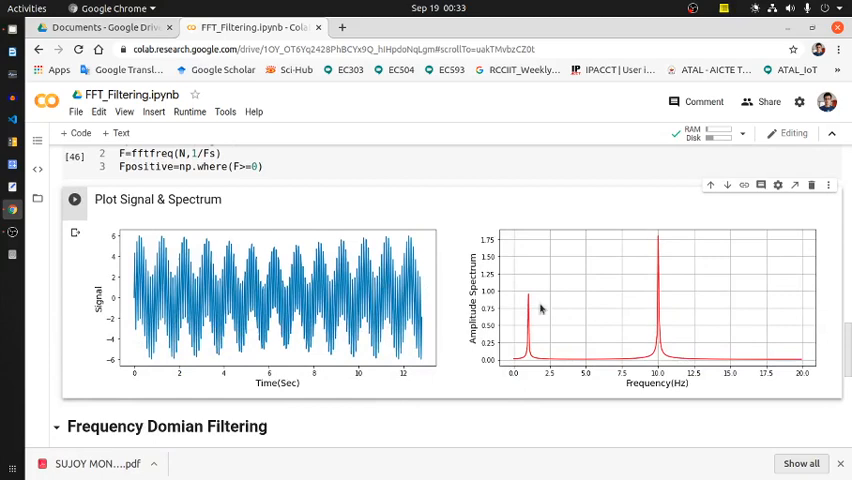
mouse_move(636, 343)
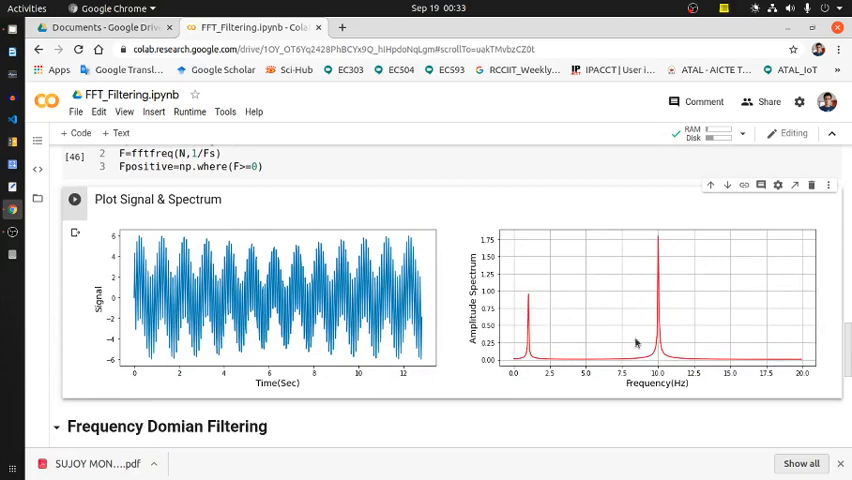
mouse_move(666, 254)
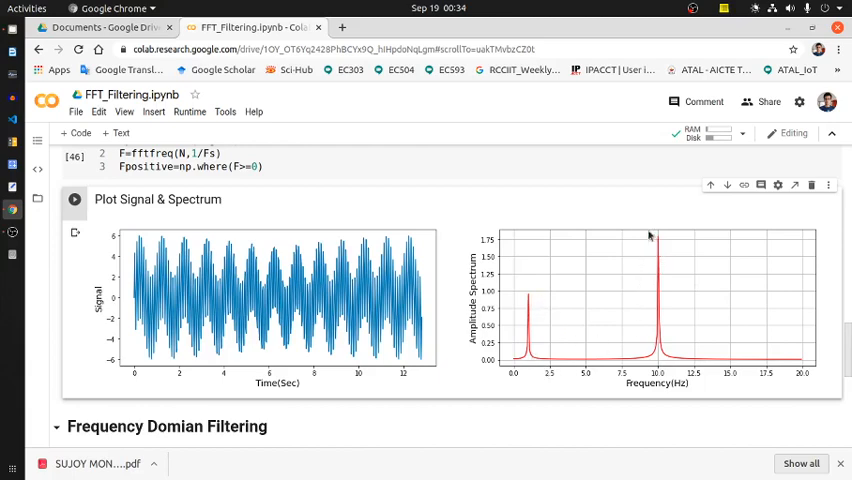
mouse_move(629, 301)
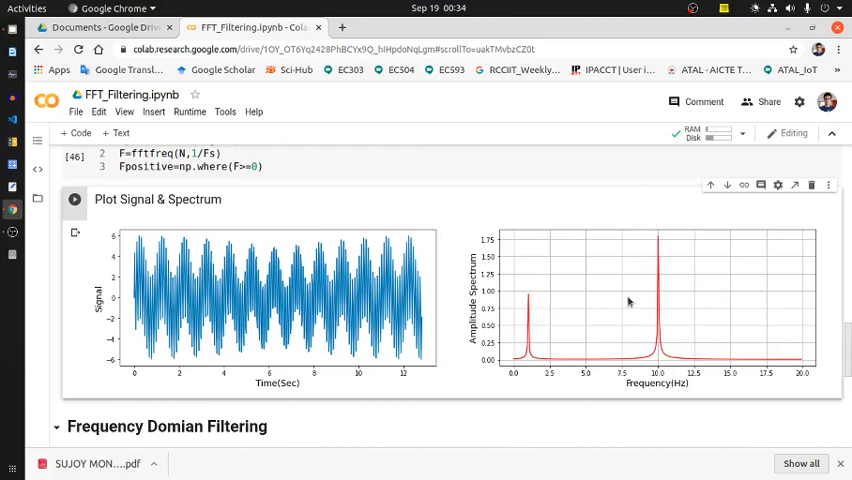
mouse_move(627, 330)
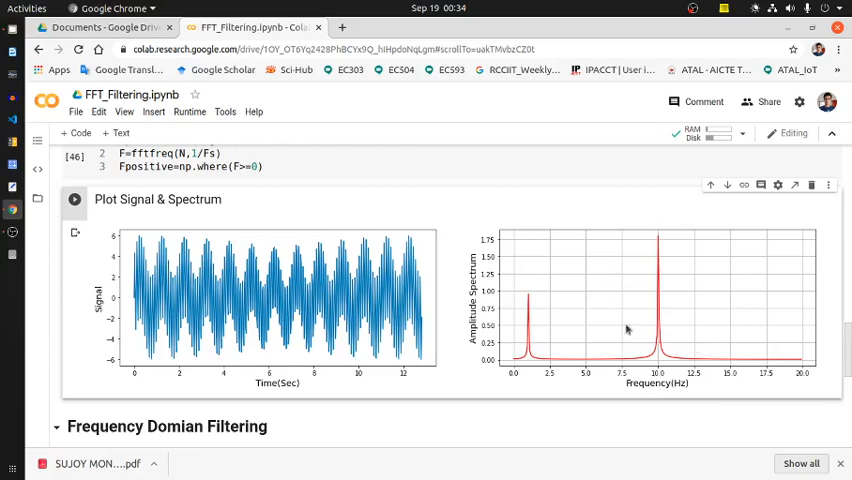
scroll("down", 3)
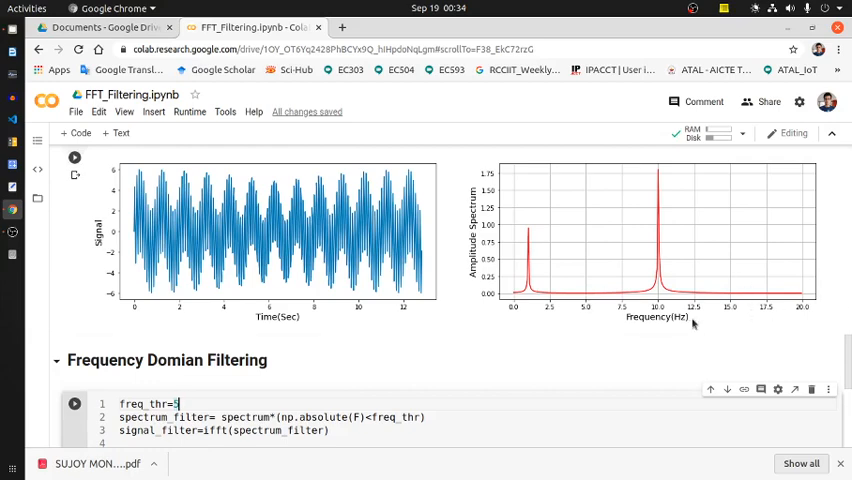
mouse_move(685, 322)
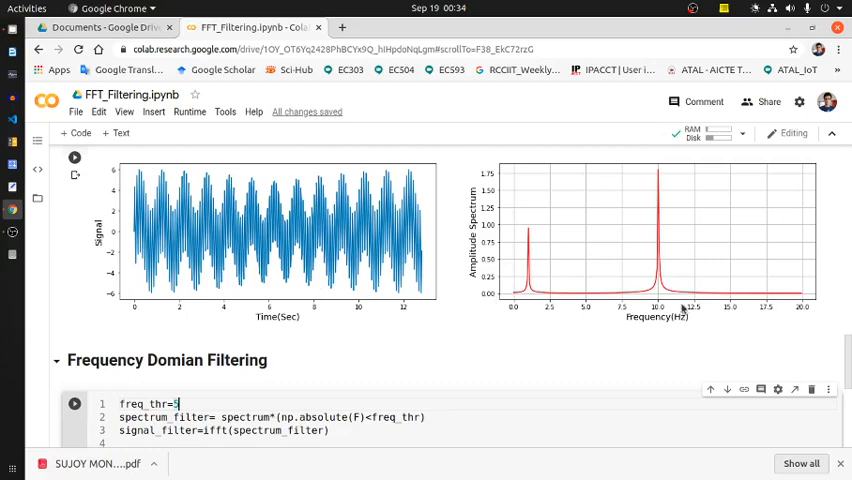
mouse_move(825, 303)
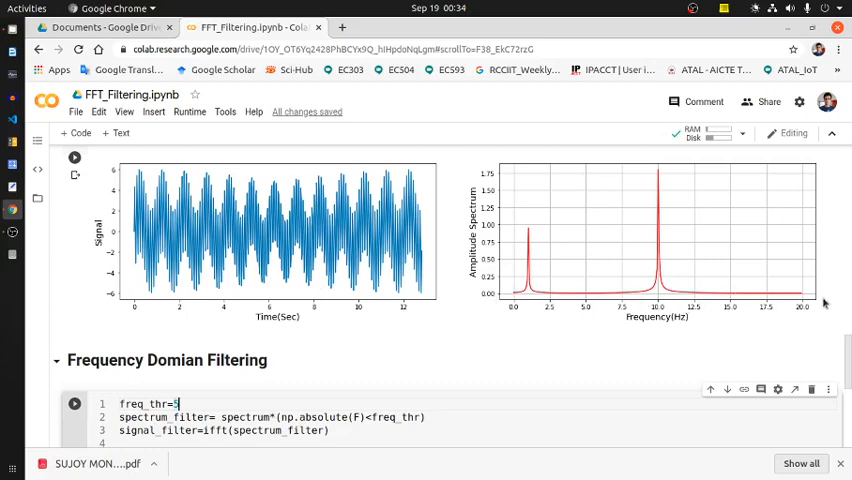
mouse_move(517, 230)
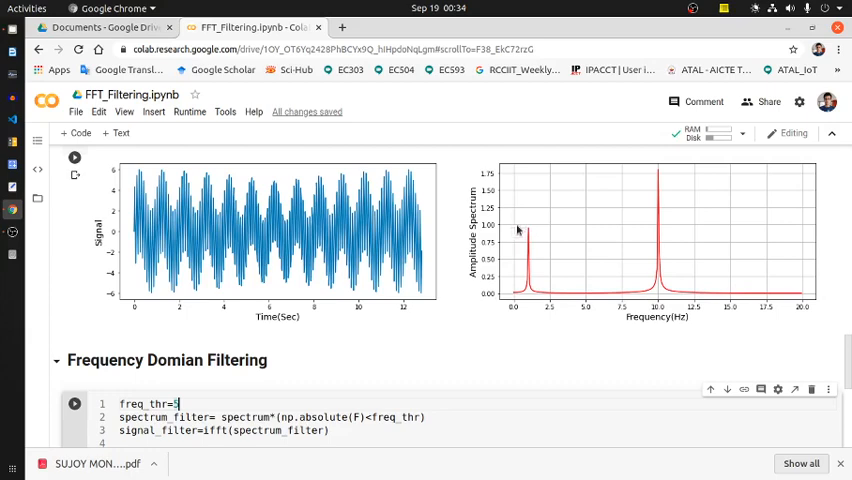
mouse_move(520, 237)
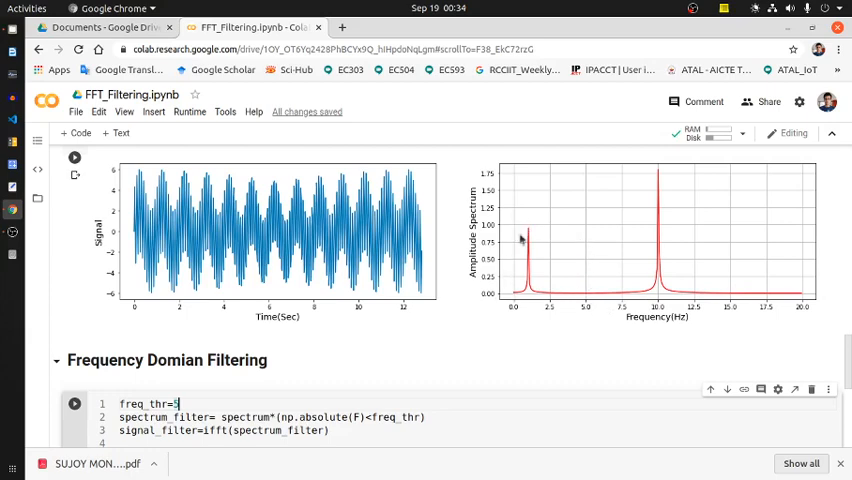
mouse_move(537, 313)
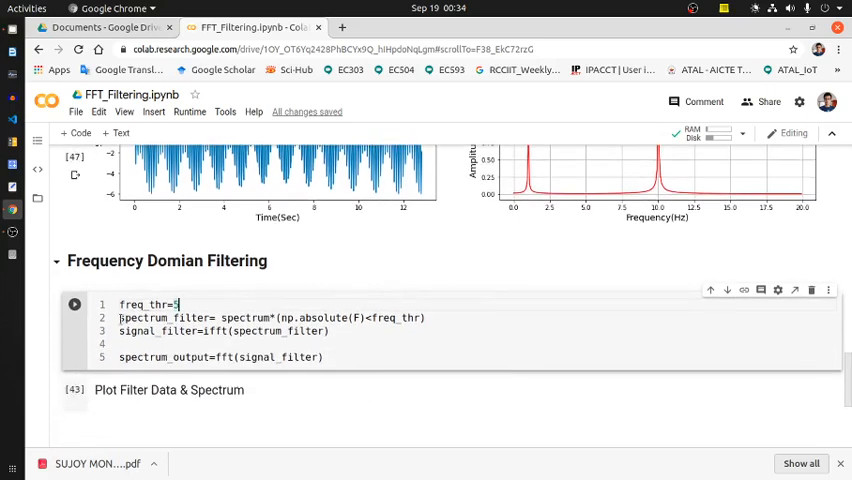
Select the freq_thr value in the Frequency Domain Filtering cell to set it to 5.
double_click(165, 317)
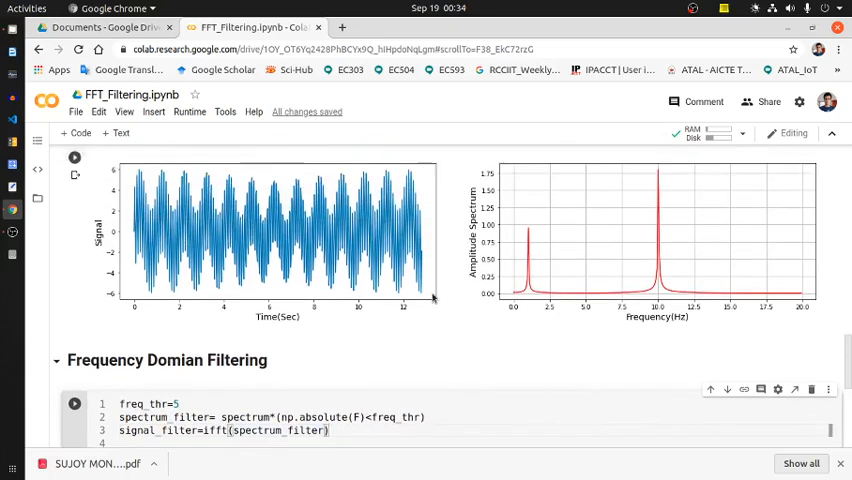
mouse_move(588, 303)
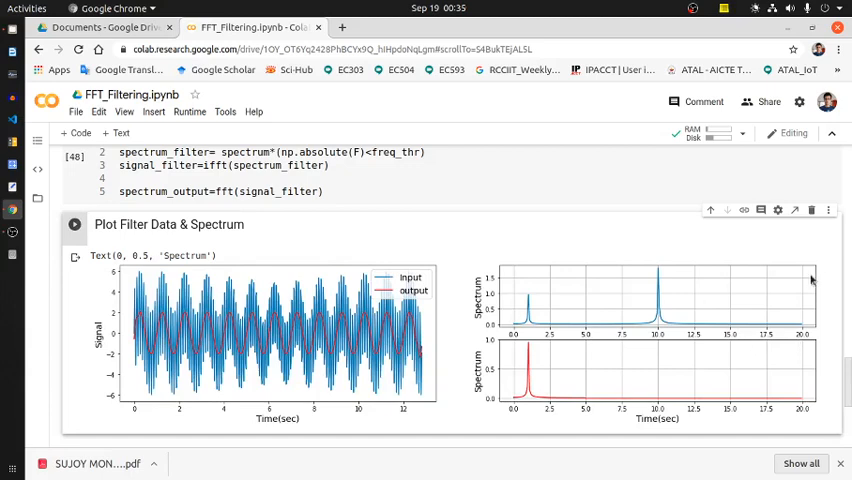
mouse_move(792, 342)
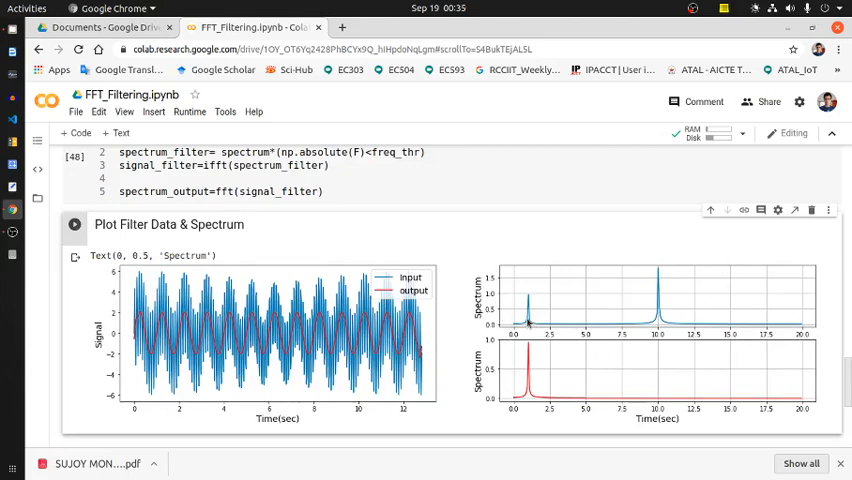
mouse_move(533, 297)
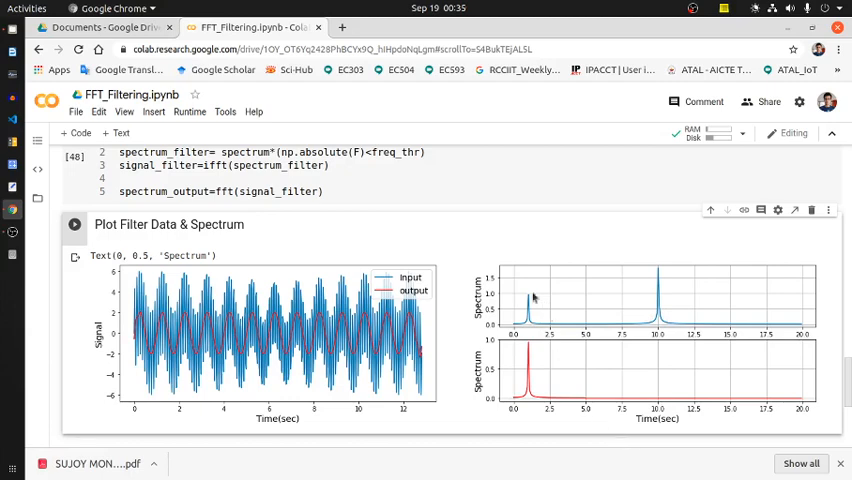
mouse_move(600, 325)
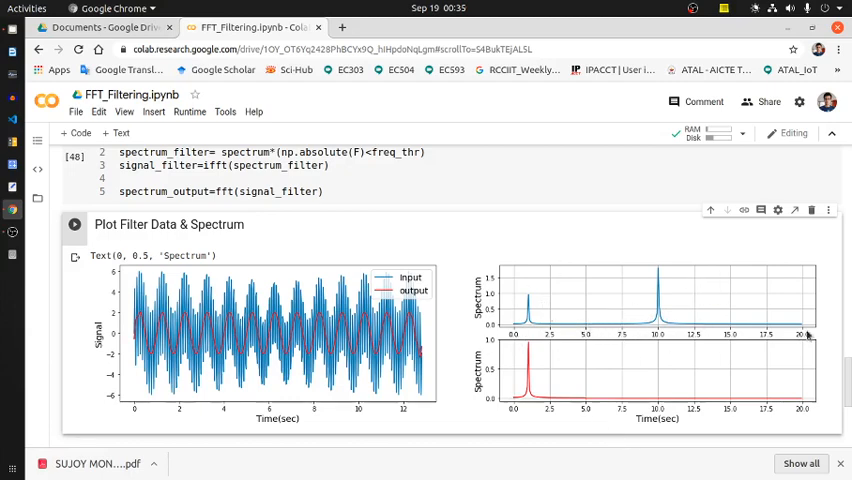
mouse_move(763, 354)
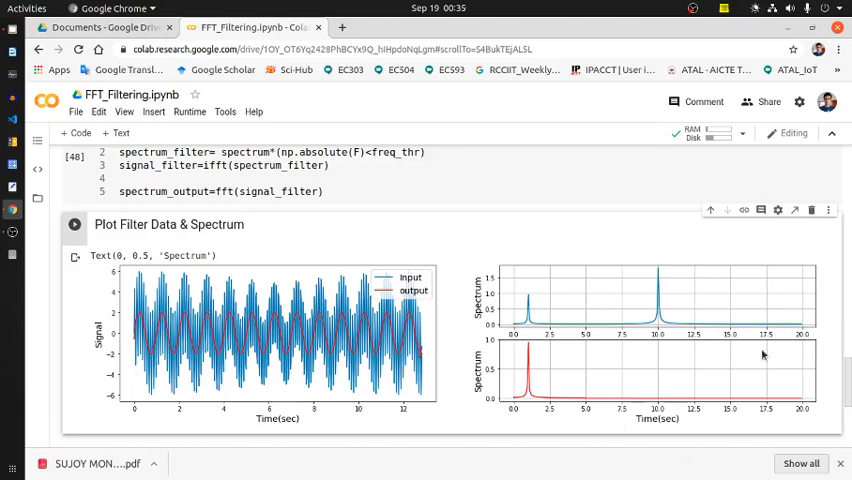
mouse_move(505, 407)
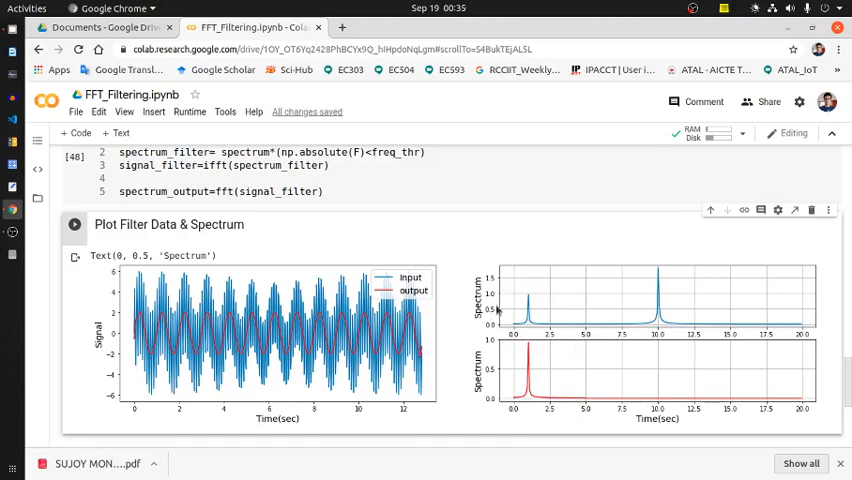
mouse_move(534, 340)
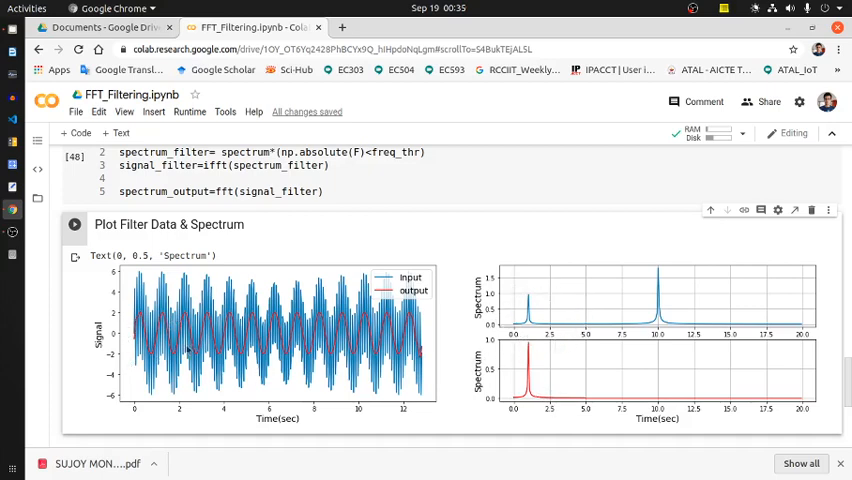
mouse_move(290, 345)
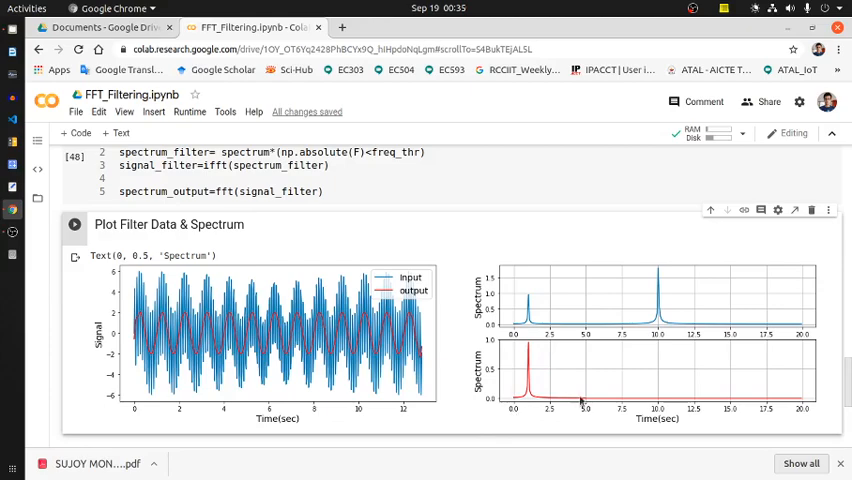
mouse_move(584, 350)
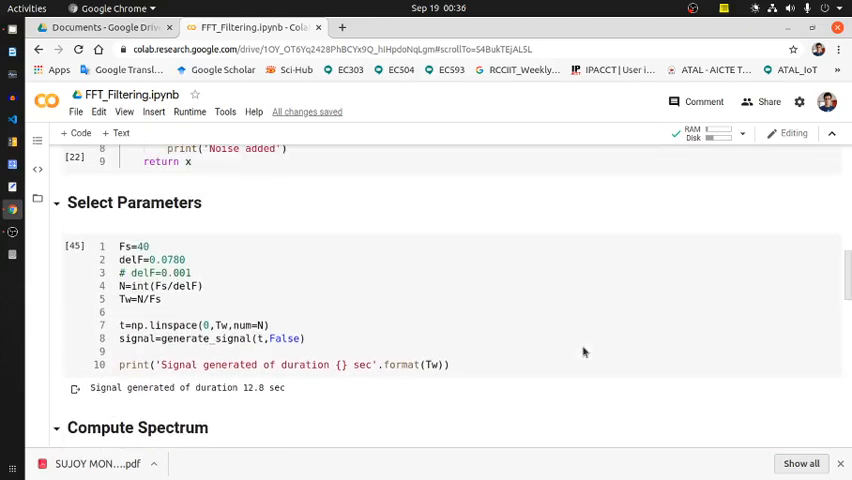
Remove the False argument from generate_signal so noise is added, then recompute and replot the spectrum.
double_click(284, 338)
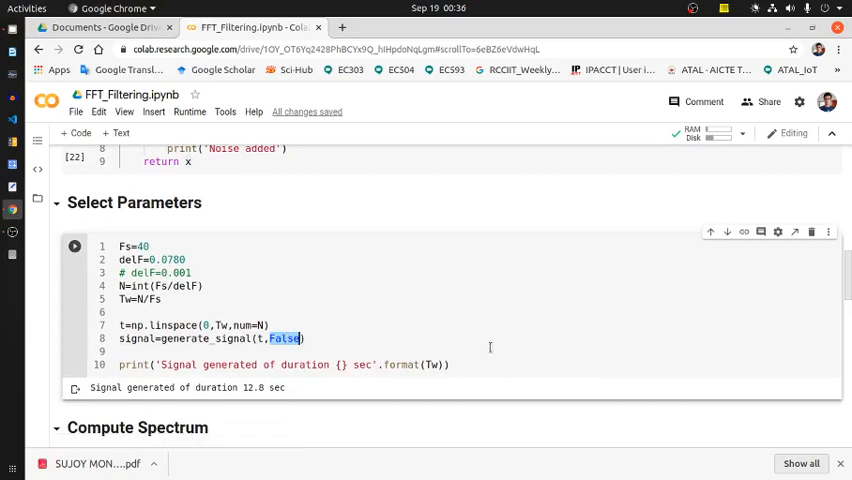
key("Delete")
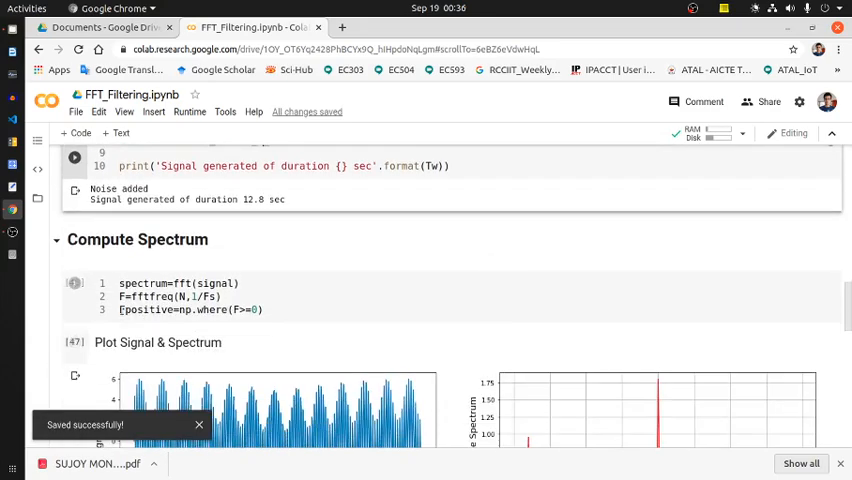
left_click(74, 283)
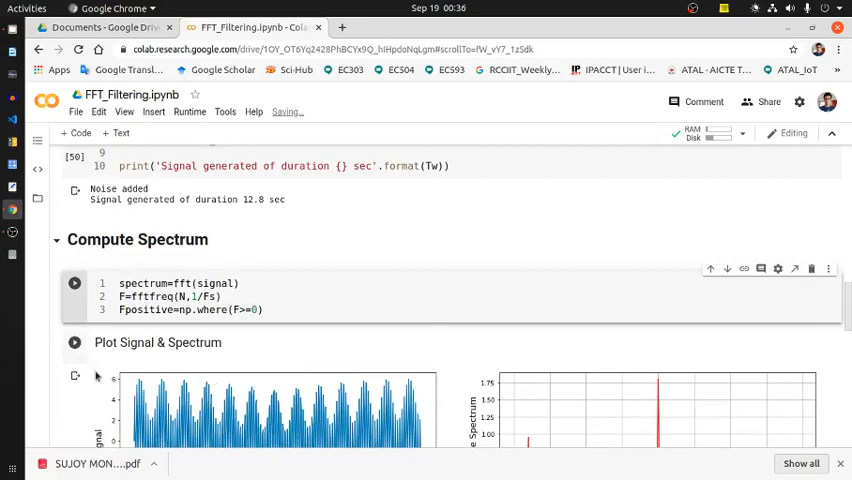
left_click(74, 282)
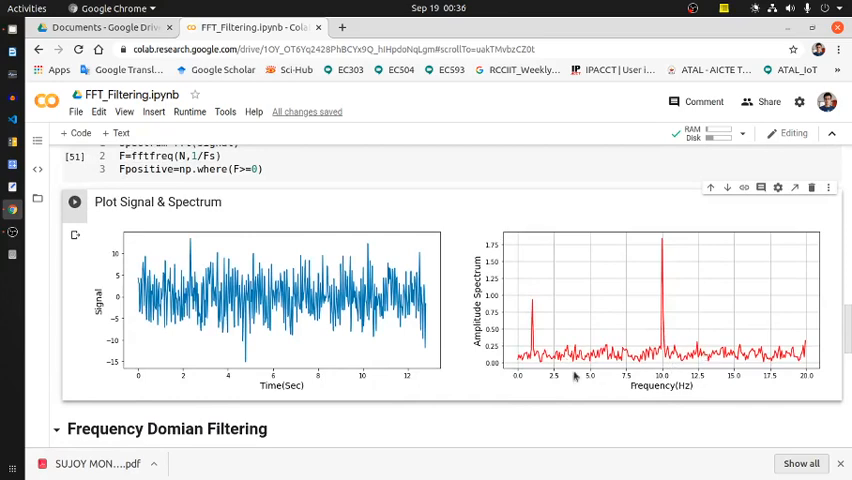
mouse_move(718, 350)
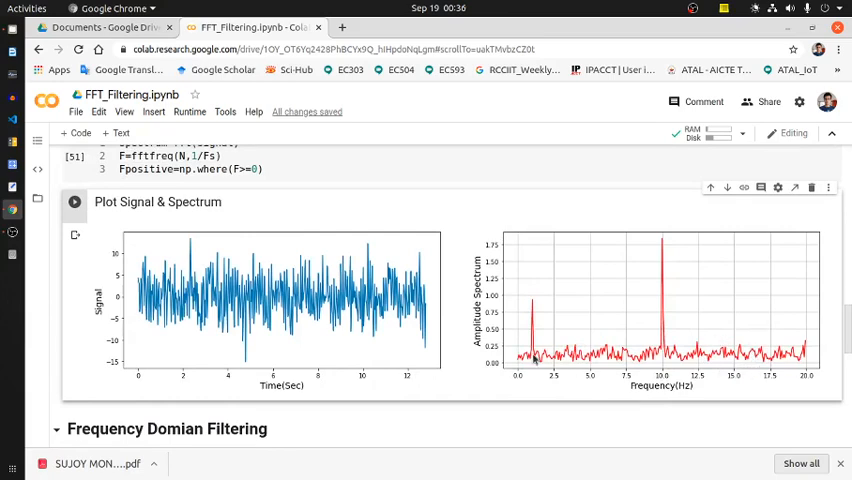
mouse_move(665, 262)
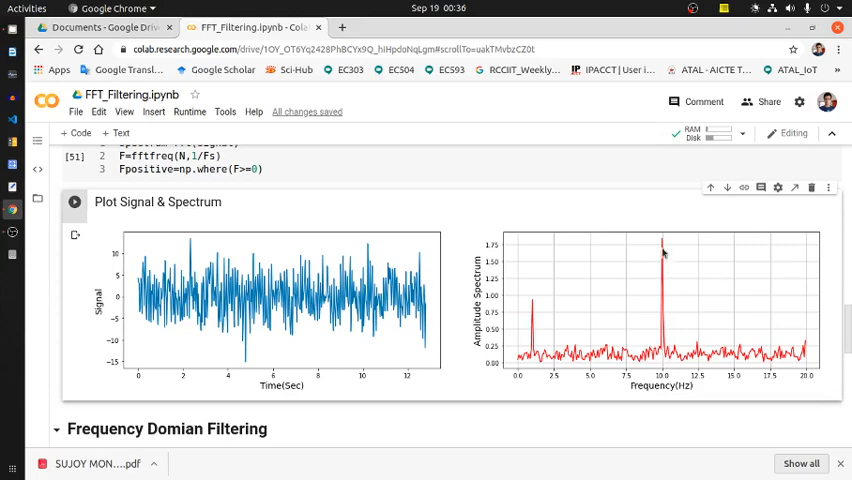
mouse_move(638, 372)
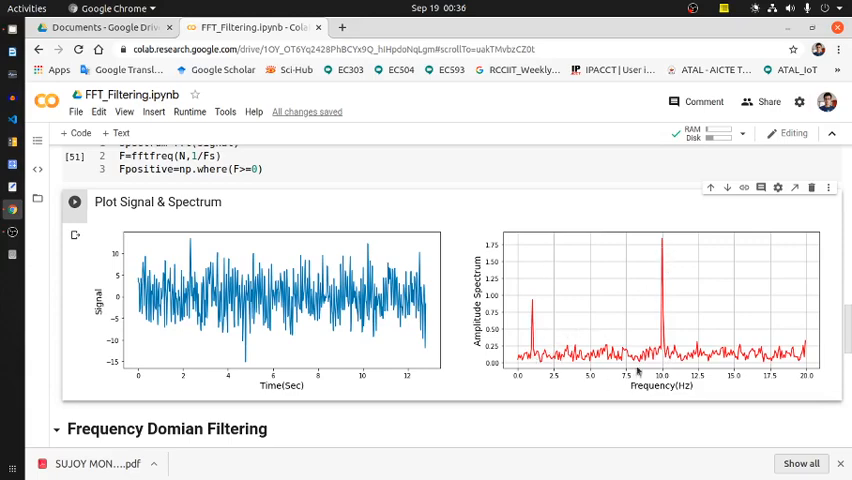
Run the filtering on the noisy signal at threshold 5 and plot the filtered results.
scroll("down", 3)
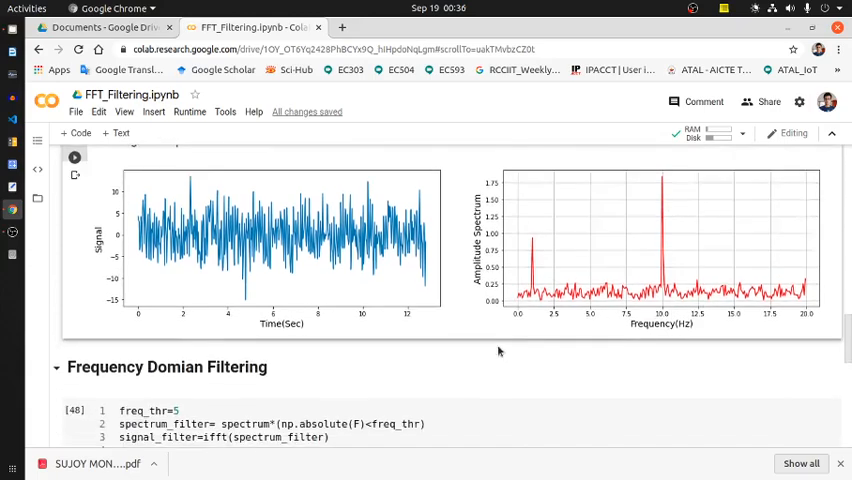
scroll("down", 3)
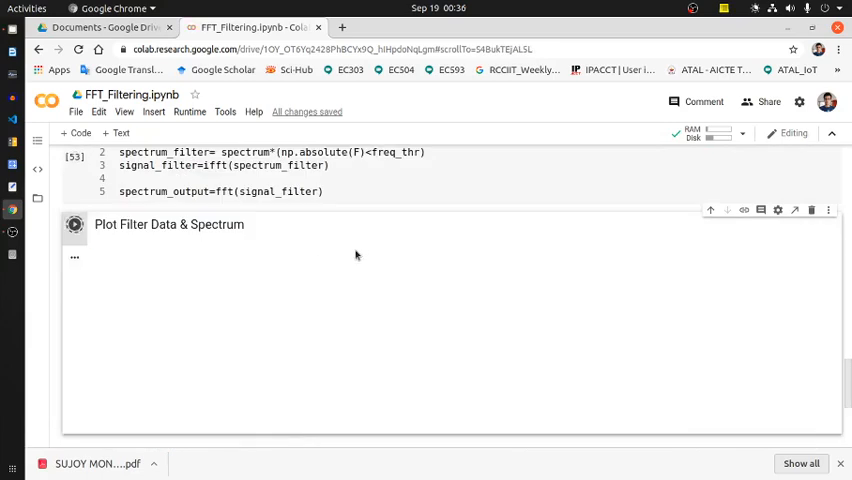
left_click(74, 224)
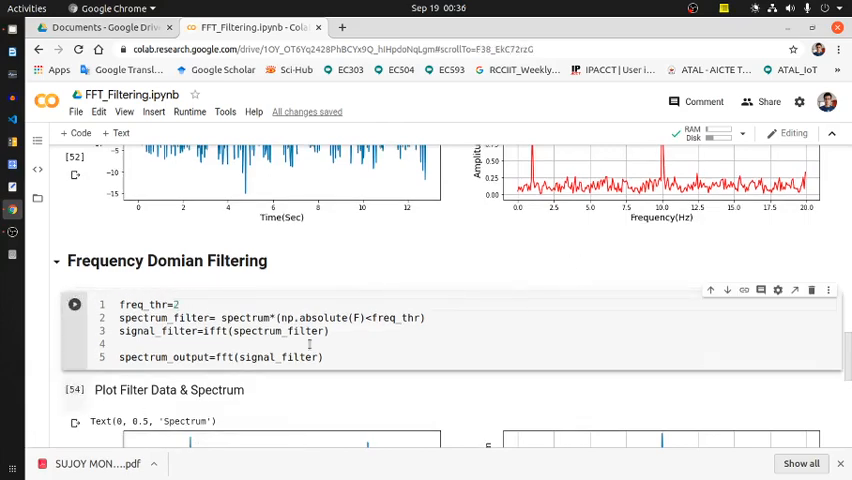
Scroll through the threshold-2 filtered plots showing the smoothed output and its spectrum below 2 Hz.
scroll("down", 3)
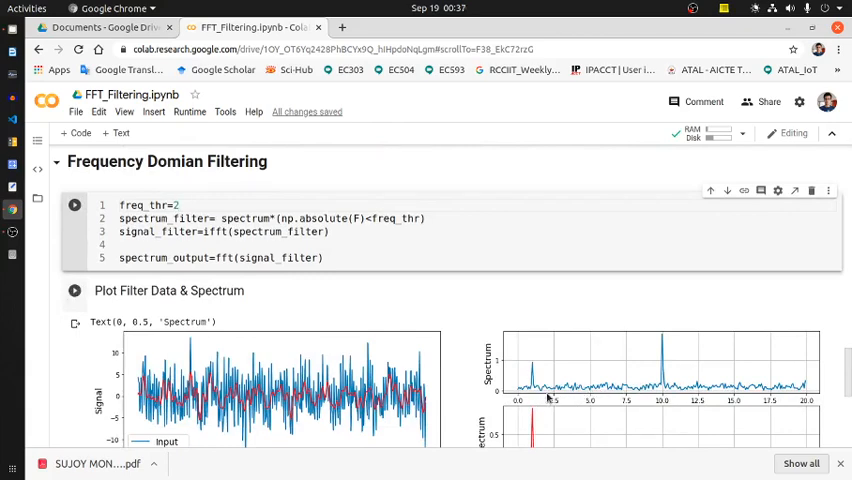
scroll("down", 3)
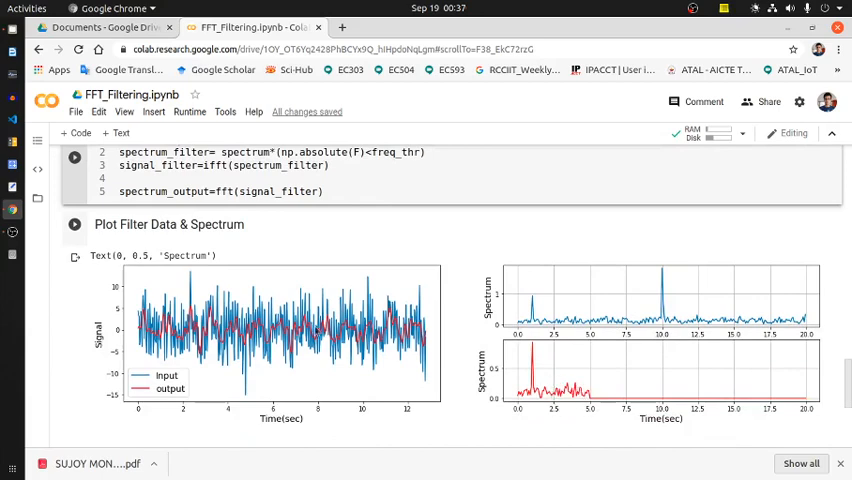
mouse_move(74, 225)
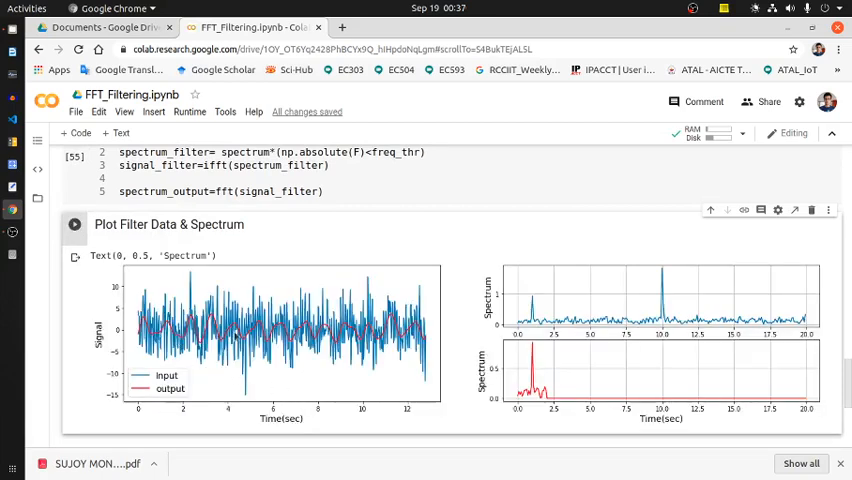
mouse_move(519, 387)
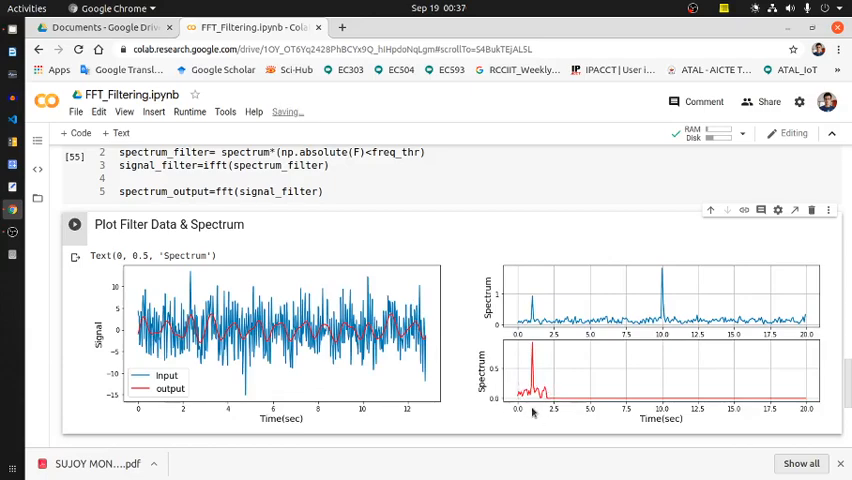
mouse_move(457, 324)
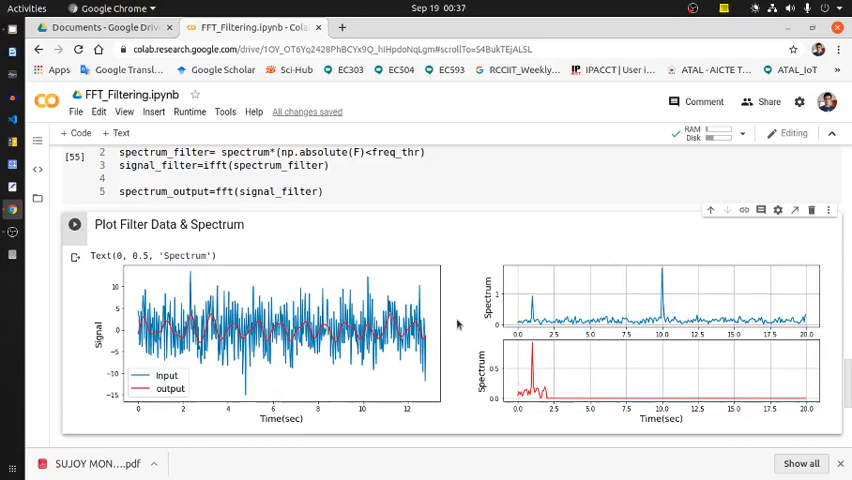
Scroll back up past the plots to the Select Parameters cell reporting noise added.
scroll("up", 3)
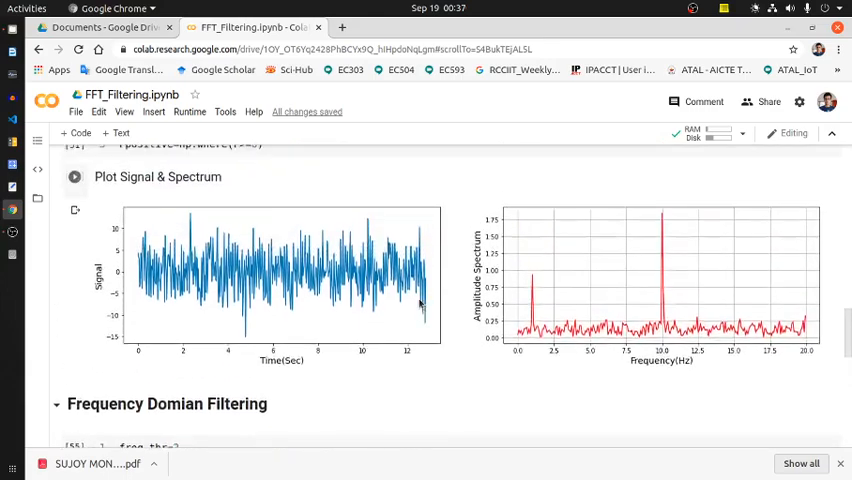
scroll("down", 3)
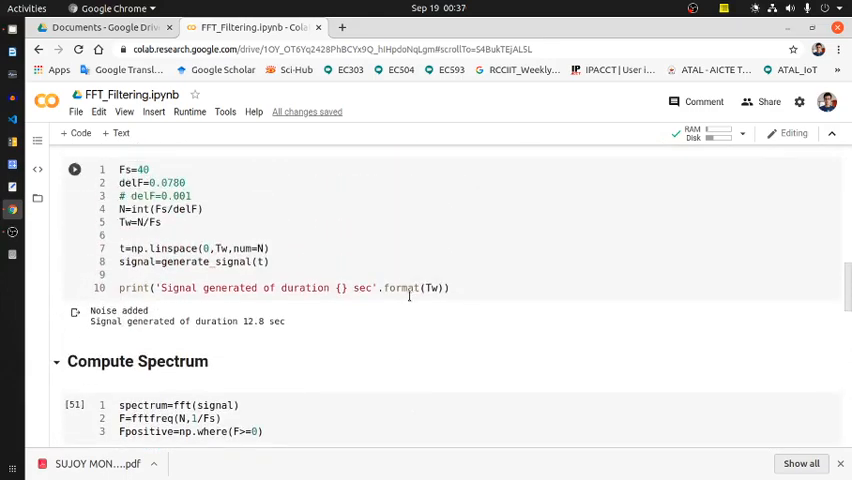
mouse_move(408, 297)
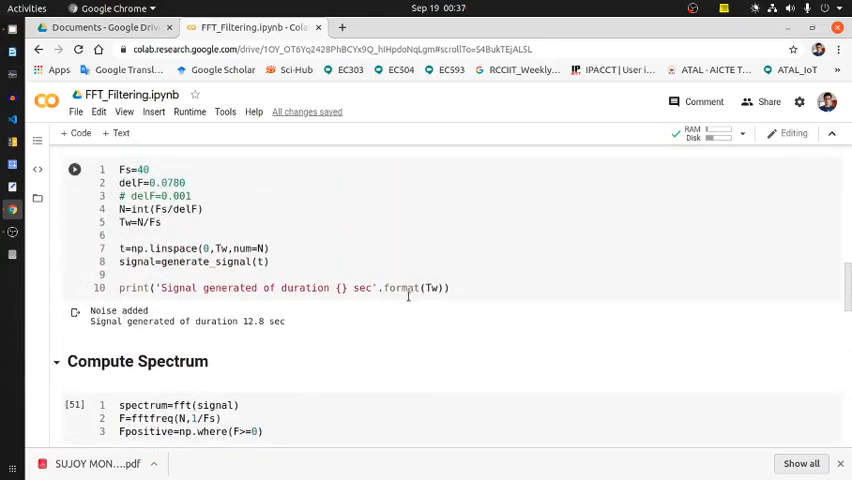